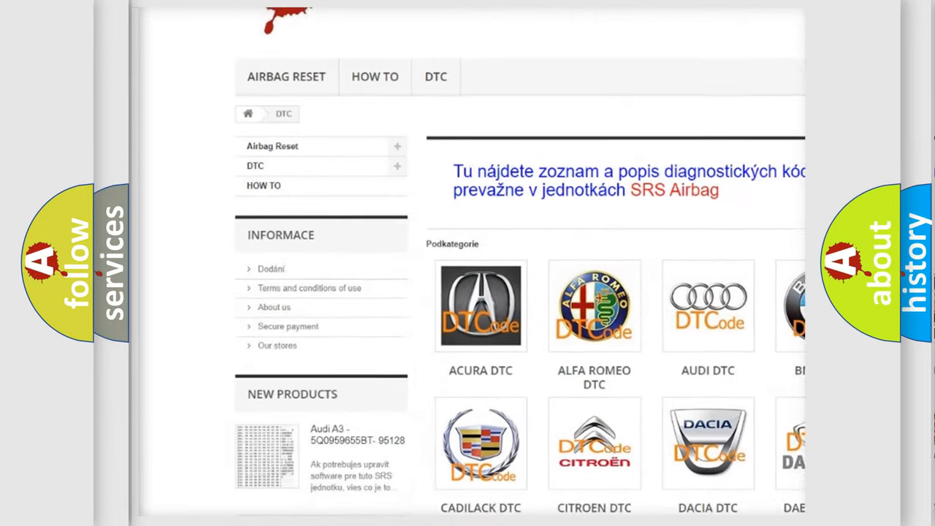
scroll(down, 3)
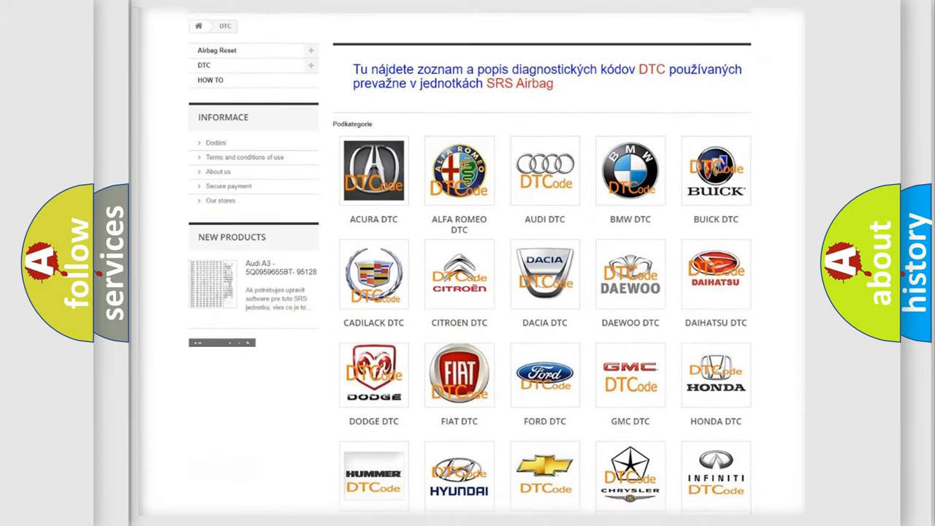
scroll(down, 3)
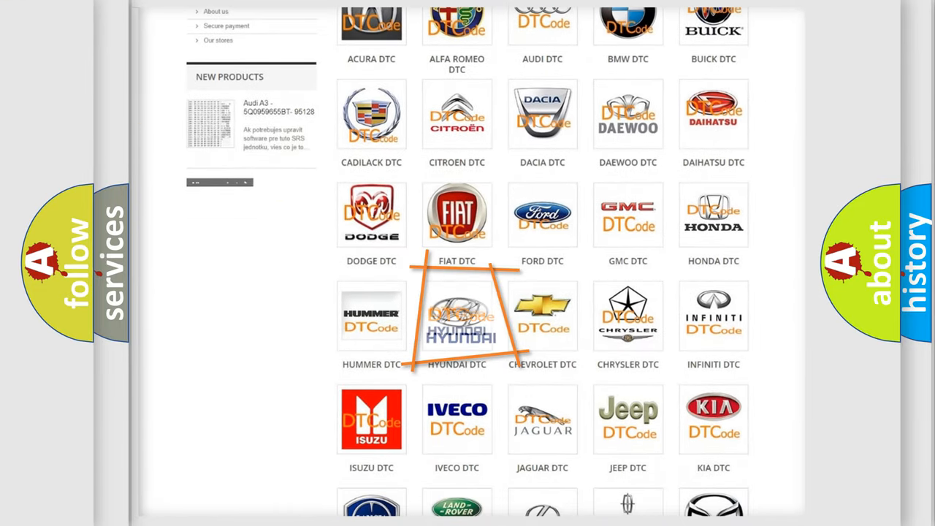